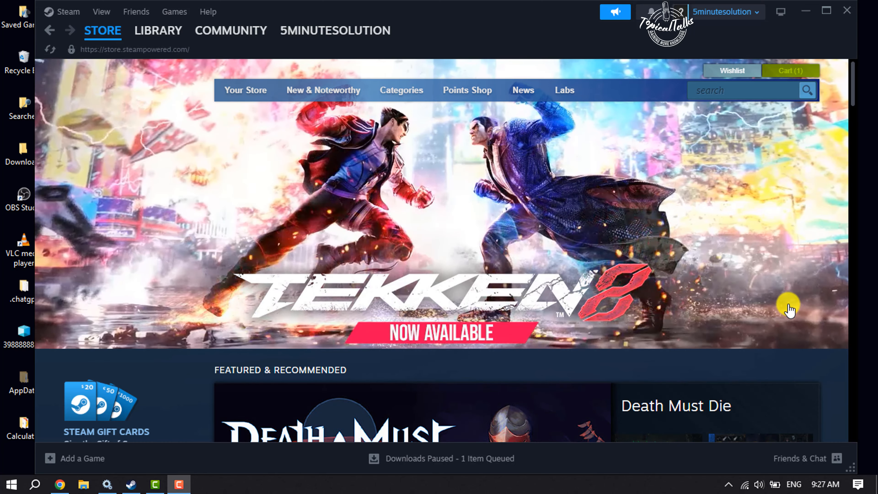
Locate Oblivion Override in the store's discounted games list and go to its store page.
scroll("down", 3)
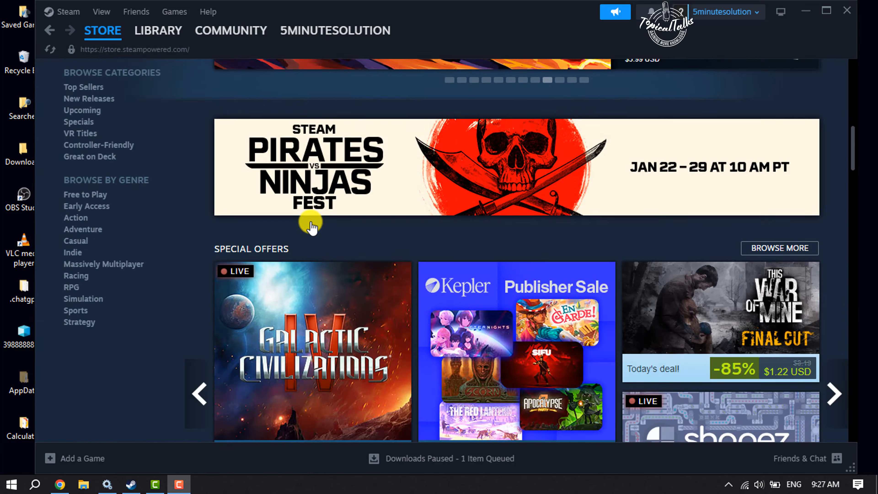
scroll("down", 3)
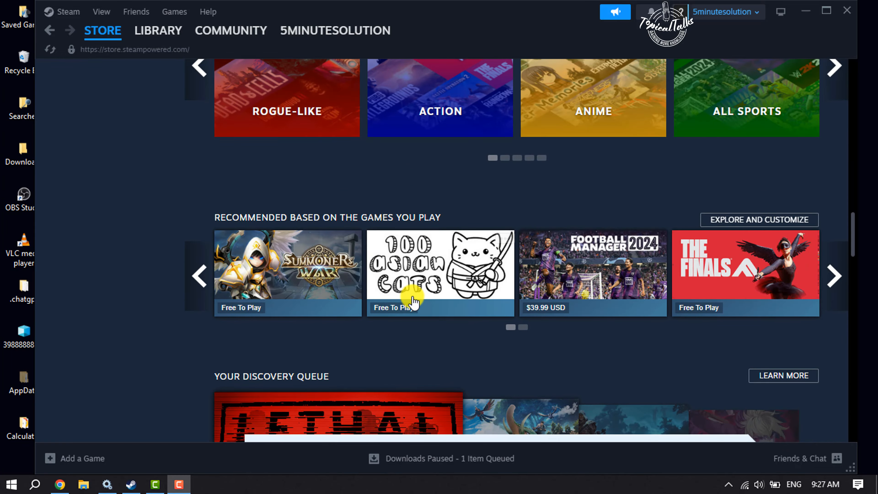
scroll("down", 3)
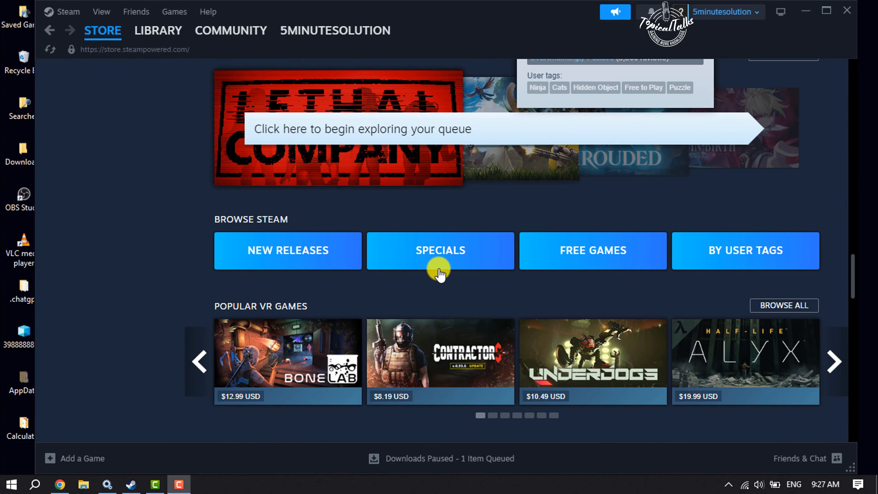
left_click(440, 250)
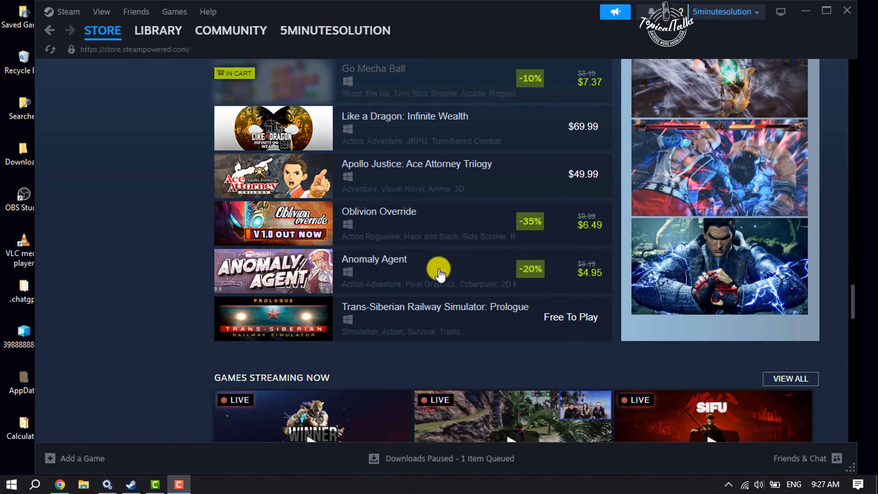
left_click(379, 223)
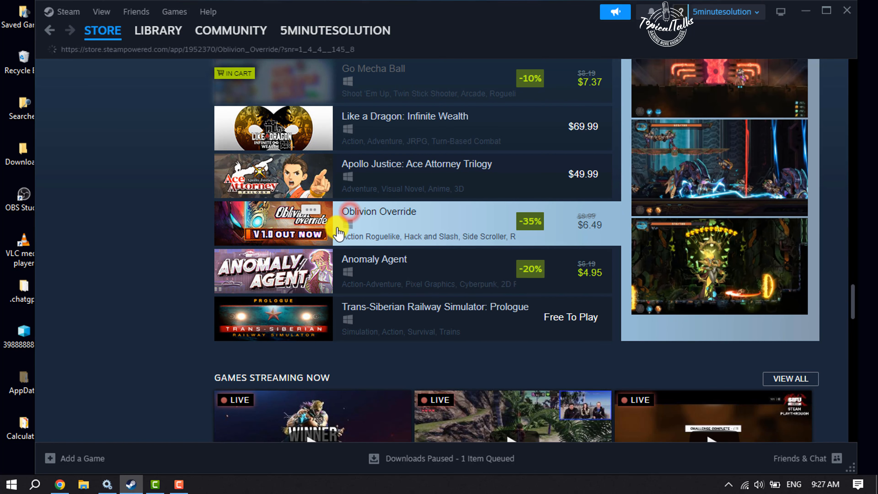
Add Oblivion Override at its $6.49 discounted price to the shopping cart.
left_click(379, 212)
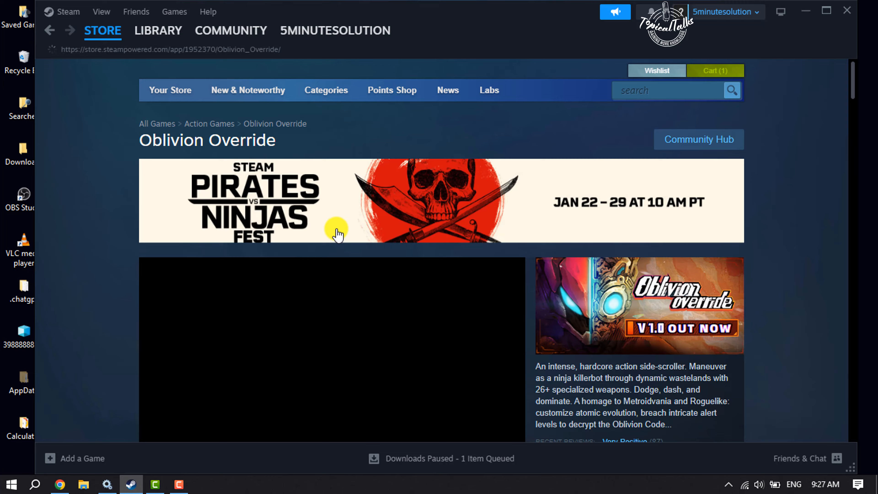
scroll("down", 3)
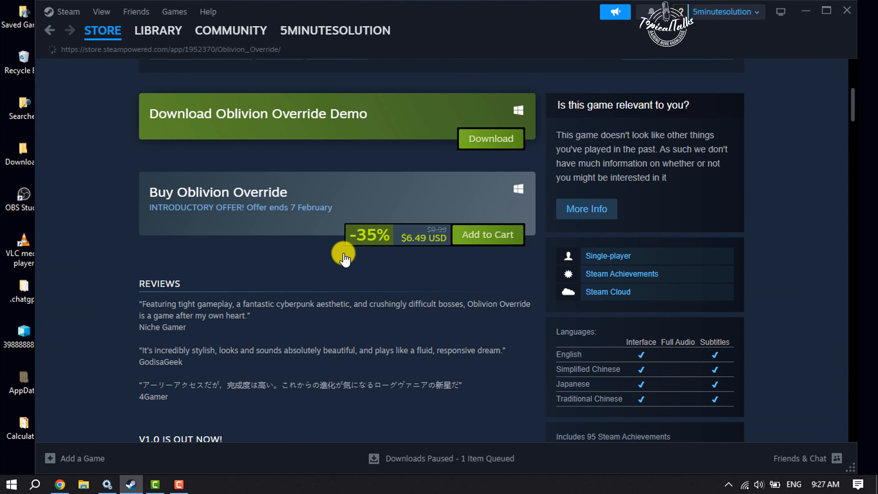
mouse_move(475, 264)
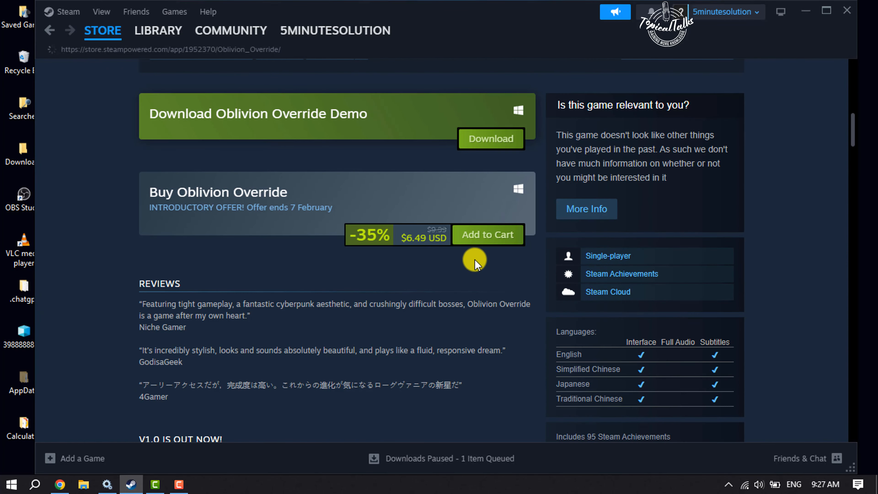
left_click(487, 234)
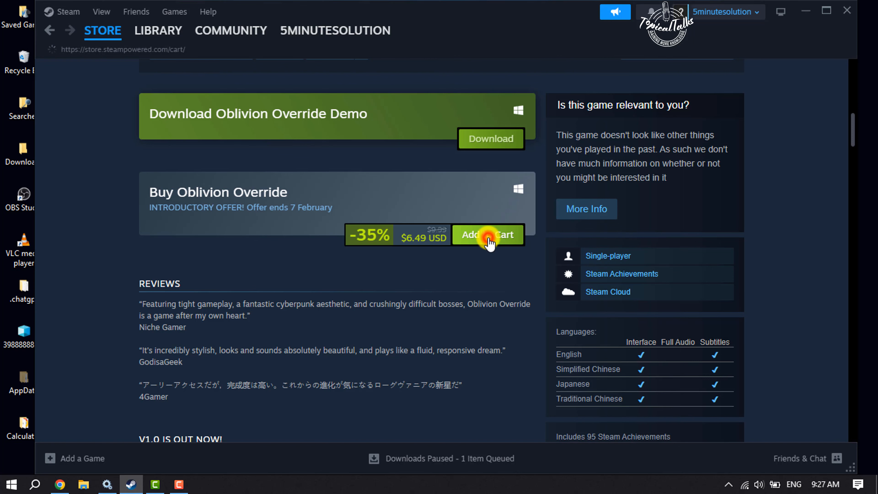
left_click(488, 235)
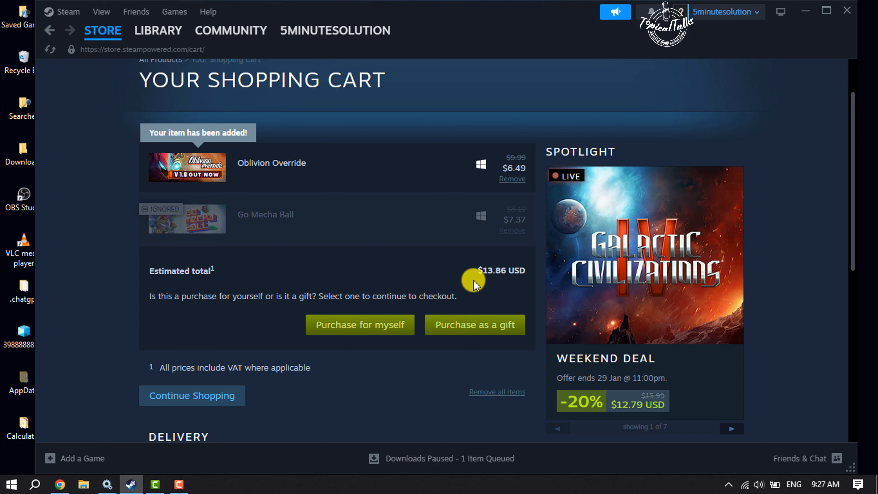
mouse_move(474, 325)
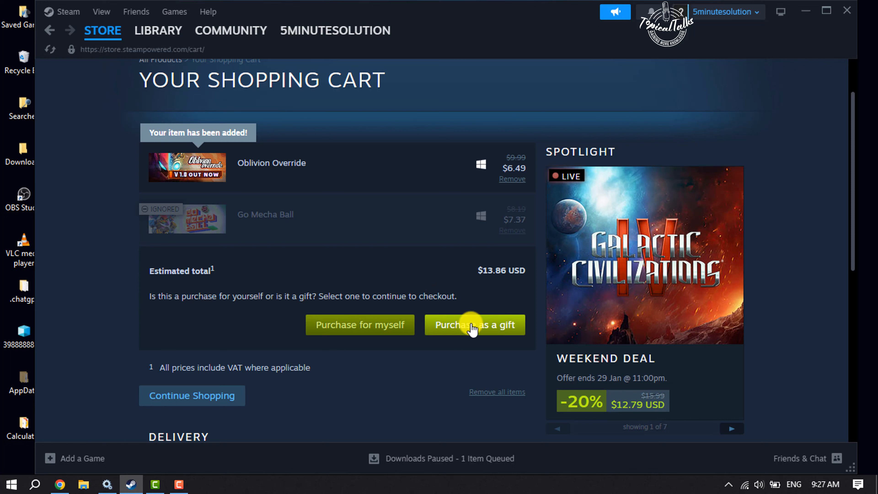
Choose Purchase as a gift from the shopping cart to start gift checkout.
left_click(474, 324)
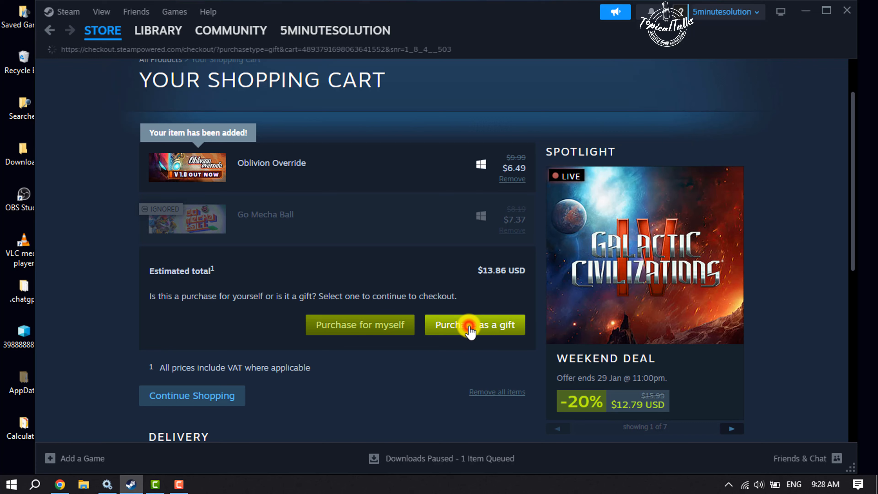
left_click(474, 325)
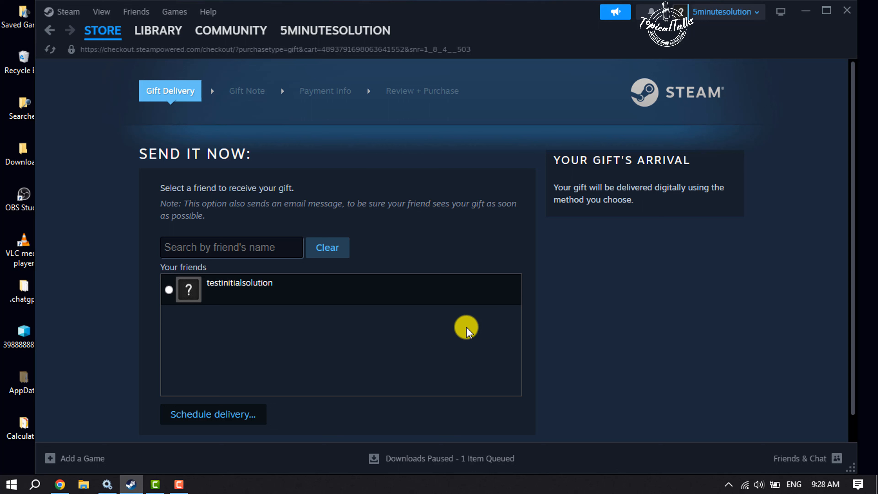
Select the only listed friend as the gift recipient and continue to the gift note.
left_click(170, 290)
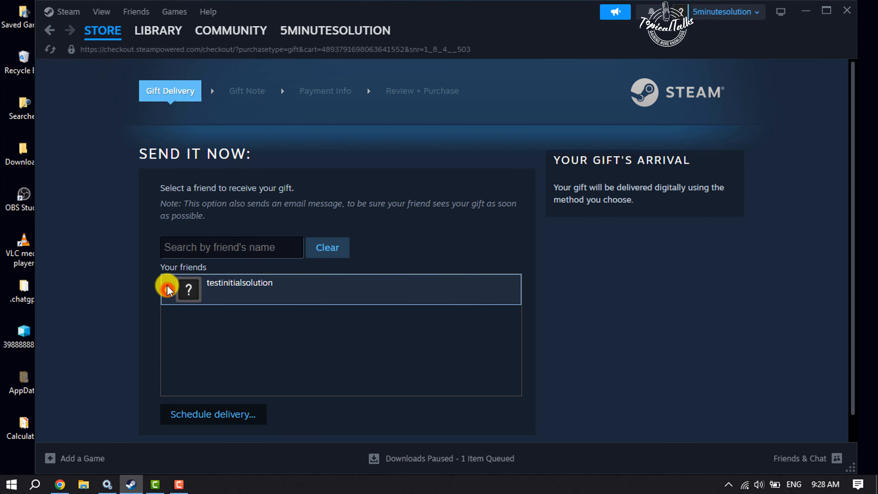
left_click(167, 289)
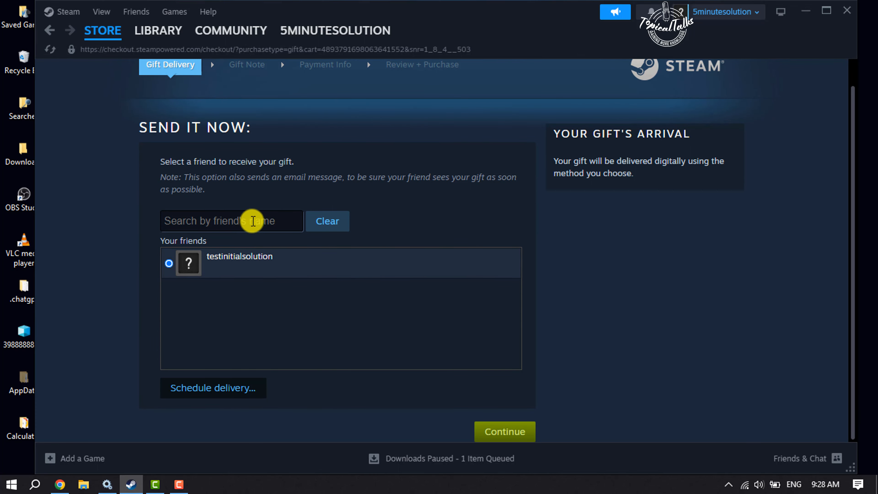
left_click(231, 220)
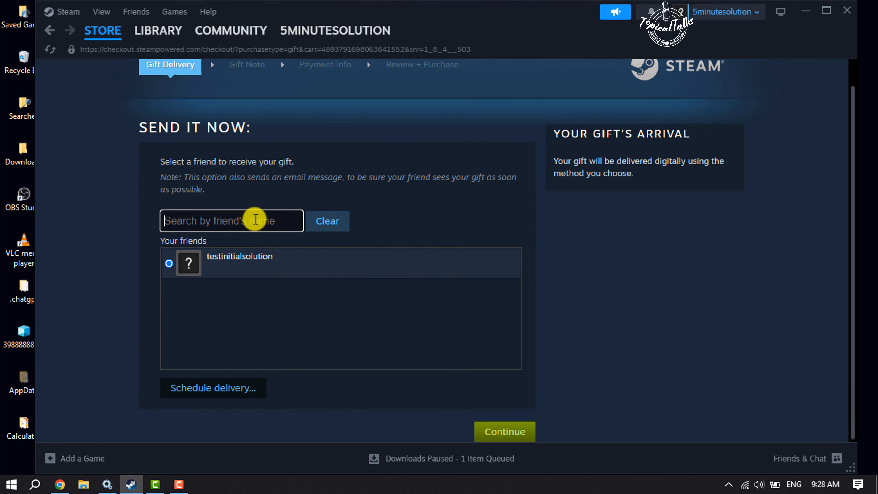
mouse_move(258, 229)
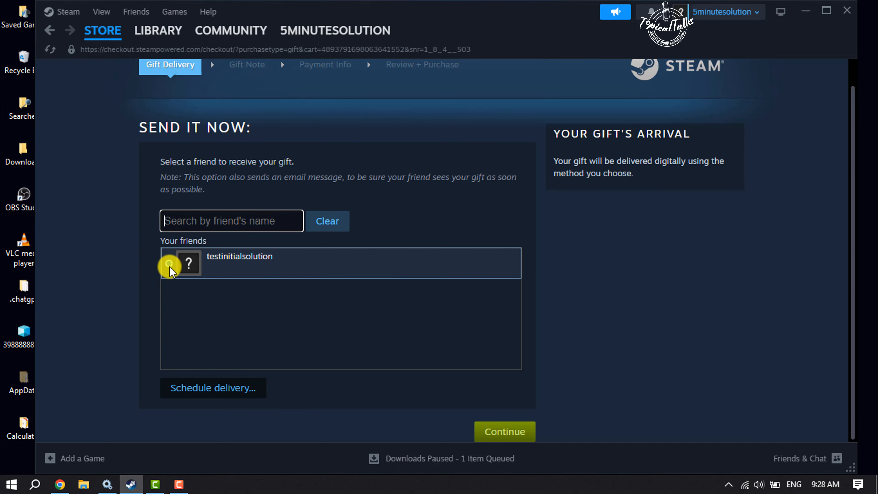
left_click(170, 263)
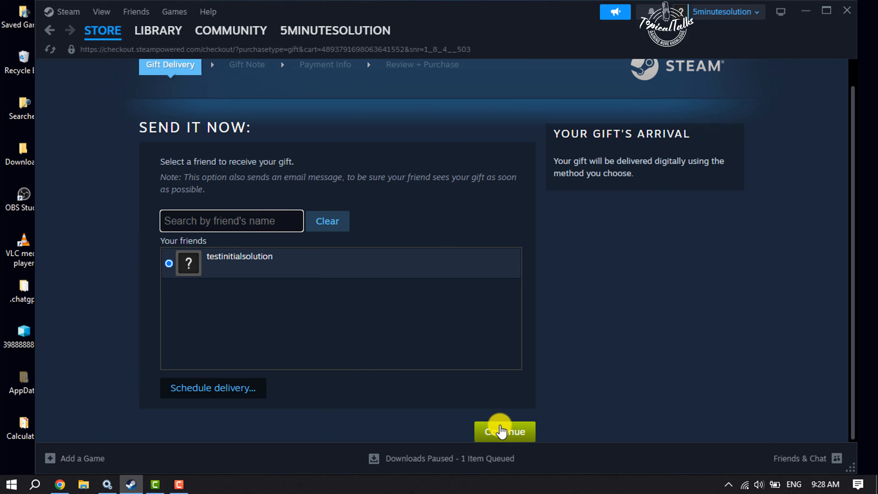
left_click(504, 432)
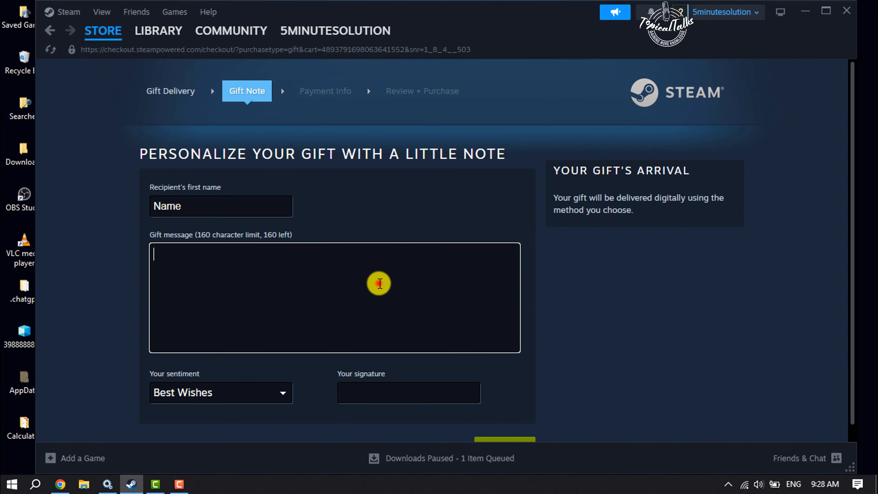
Write the gift message 'Message', set sentiment to Enjoy, sign 'Nk.' and continue to payment.
type("Messag")
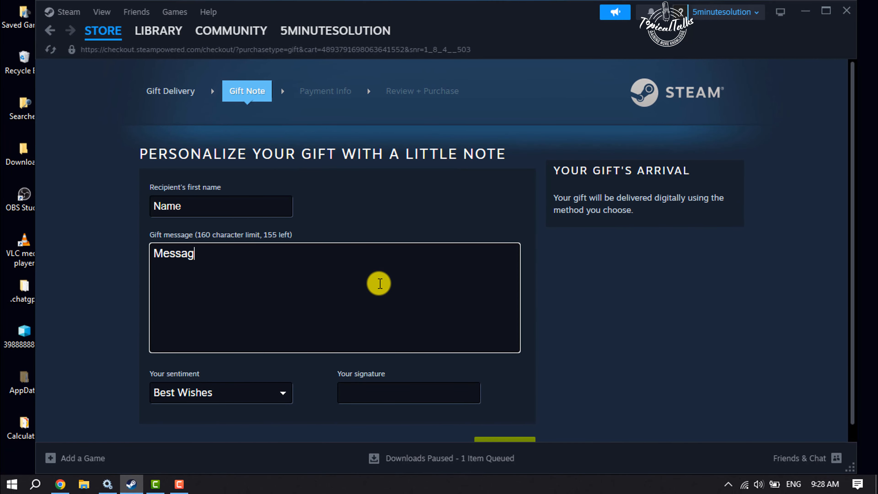
type("e")
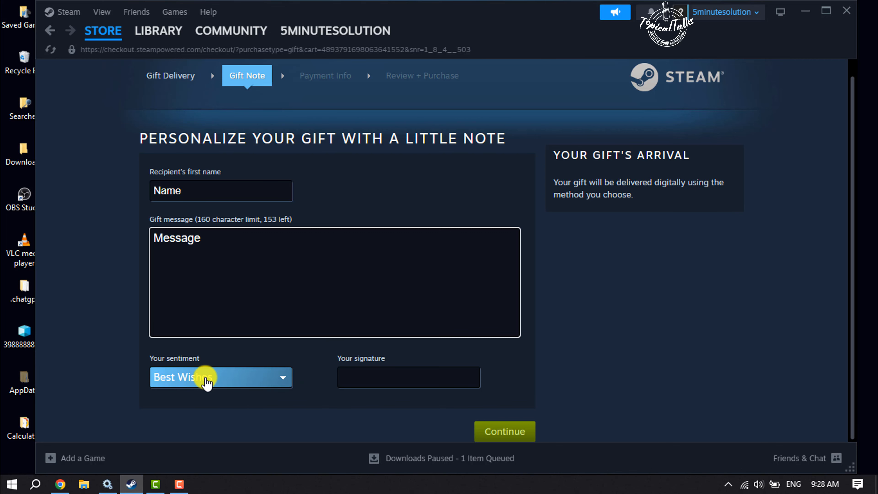
left_click(220, 377)
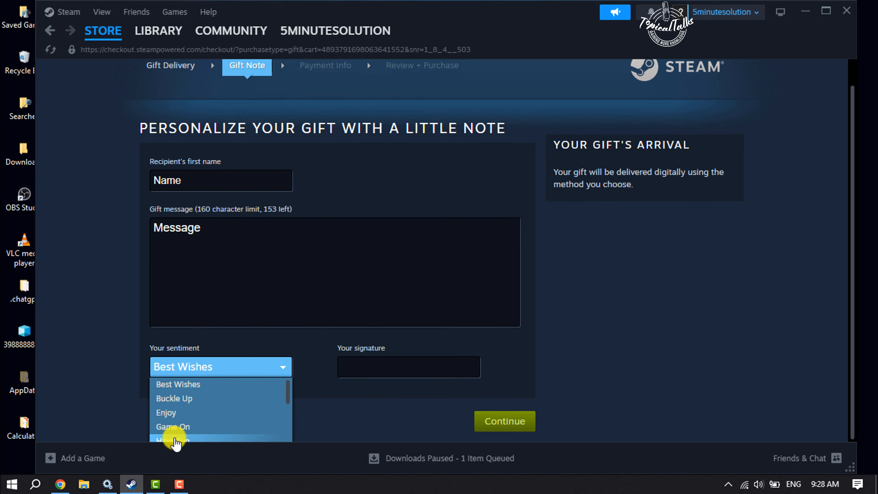
left_click(166, 412)
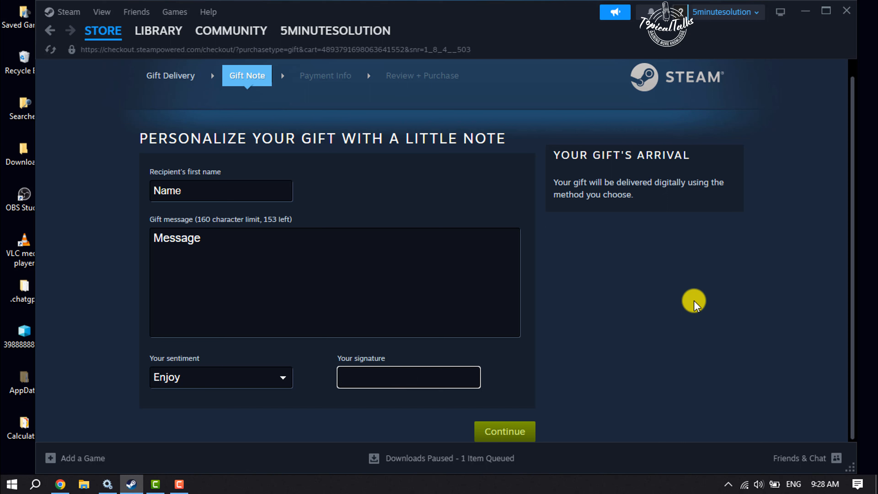
type("Nk.")
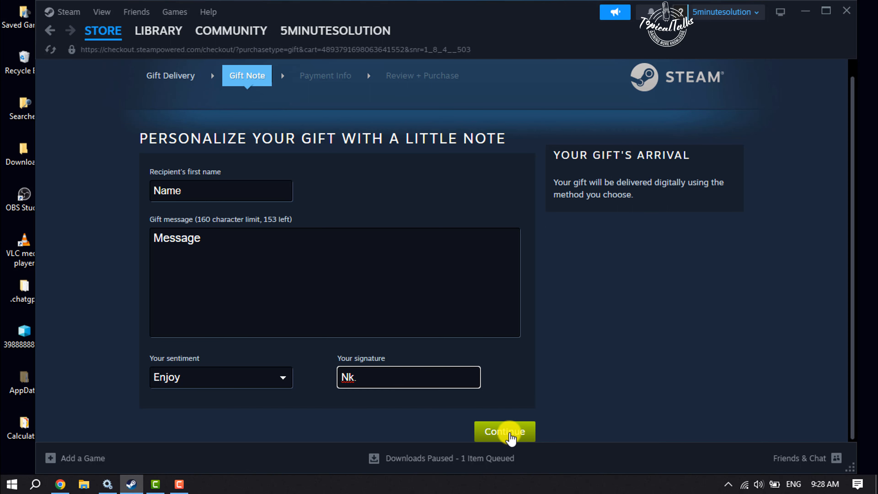
left_click(504, 432)
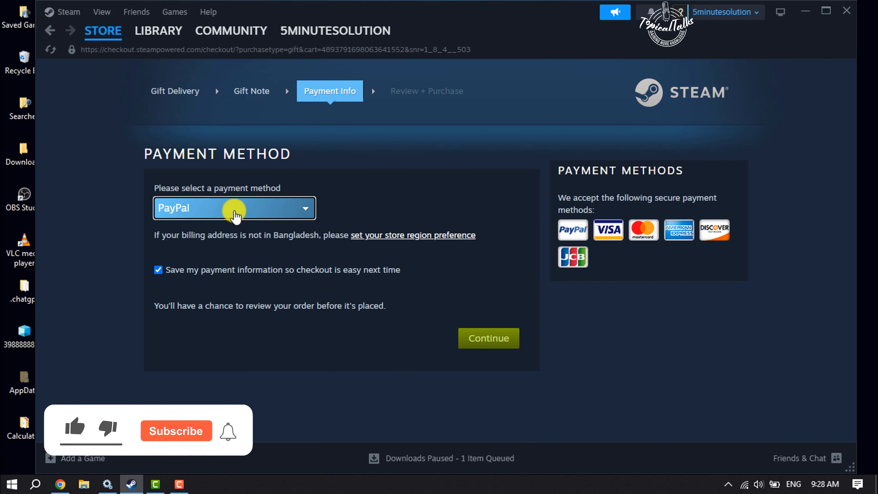
Set PayPal as the payment method, leaving save payment information enabled.
left_click(234, 208)
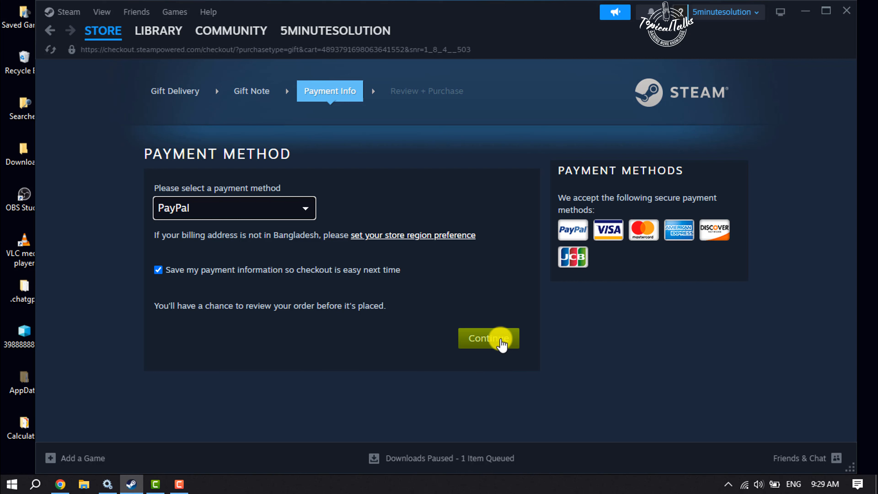
mouse_move(502, 297)
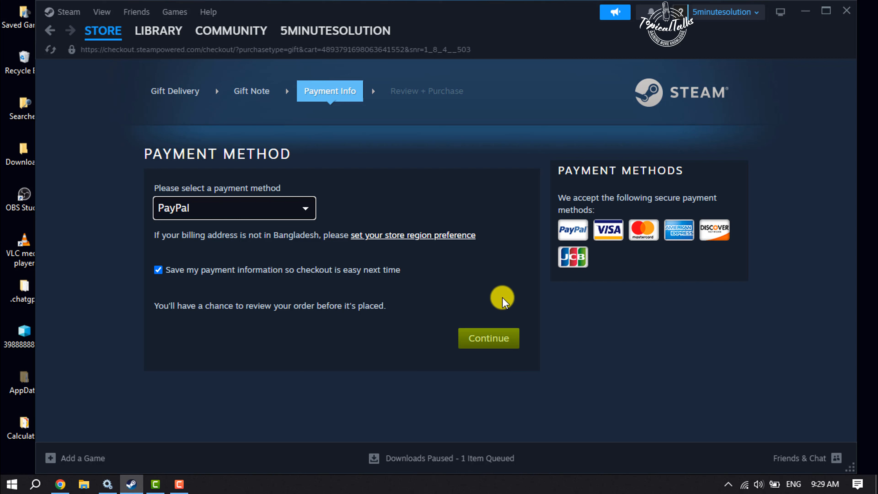